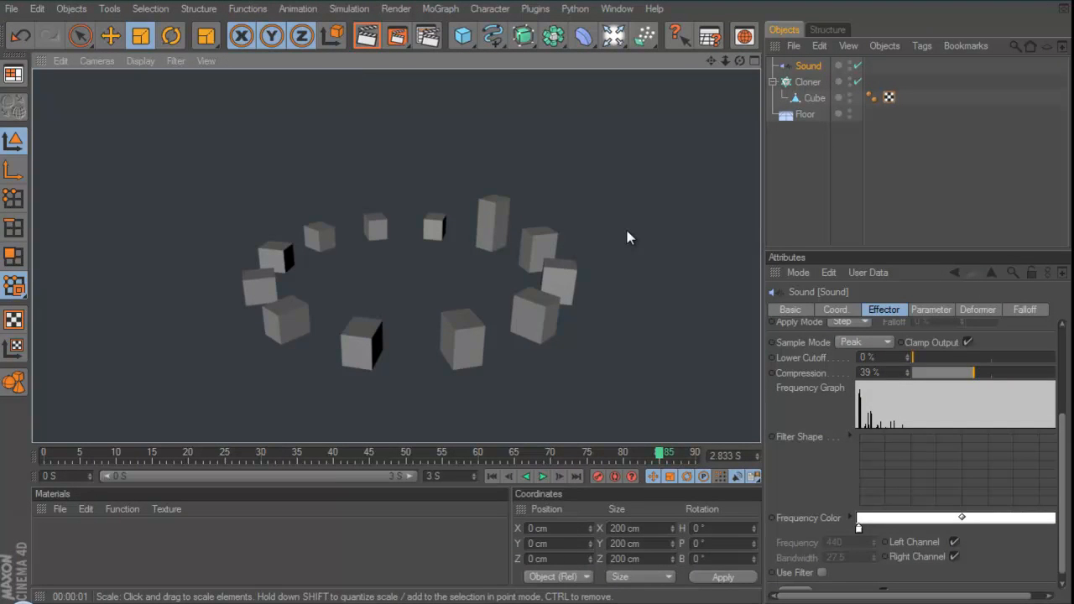
mouse_move(642, 336)
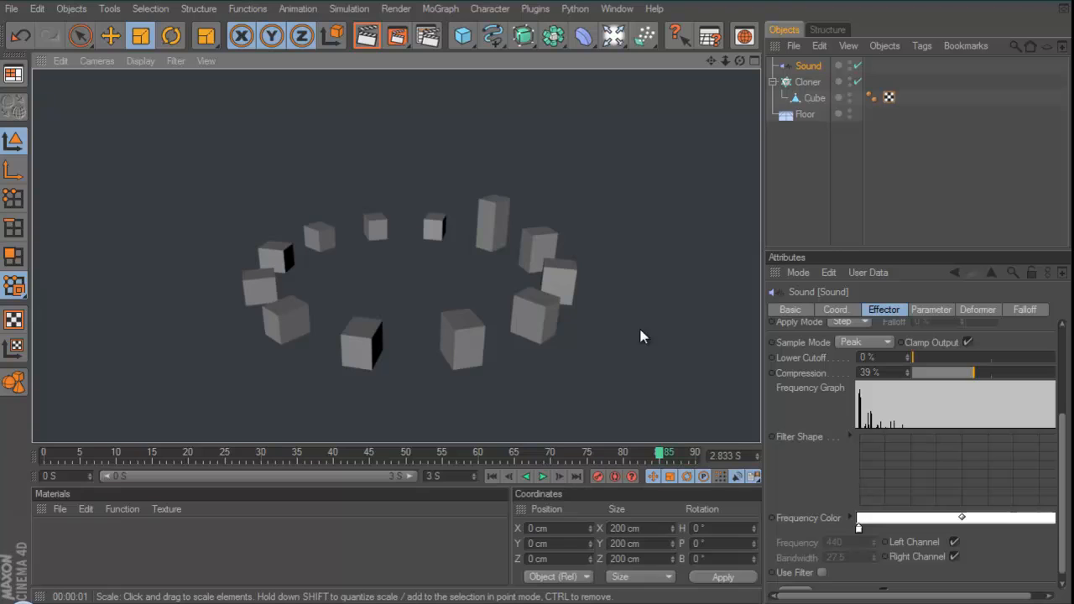
mouse_move(575, 212)
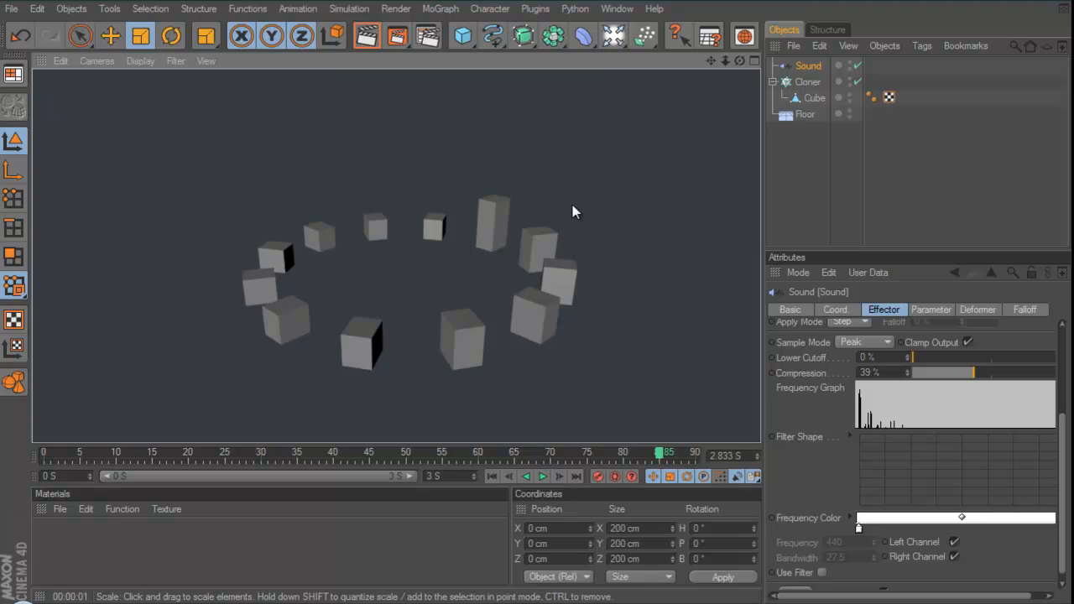
mouse_move(571, 256)
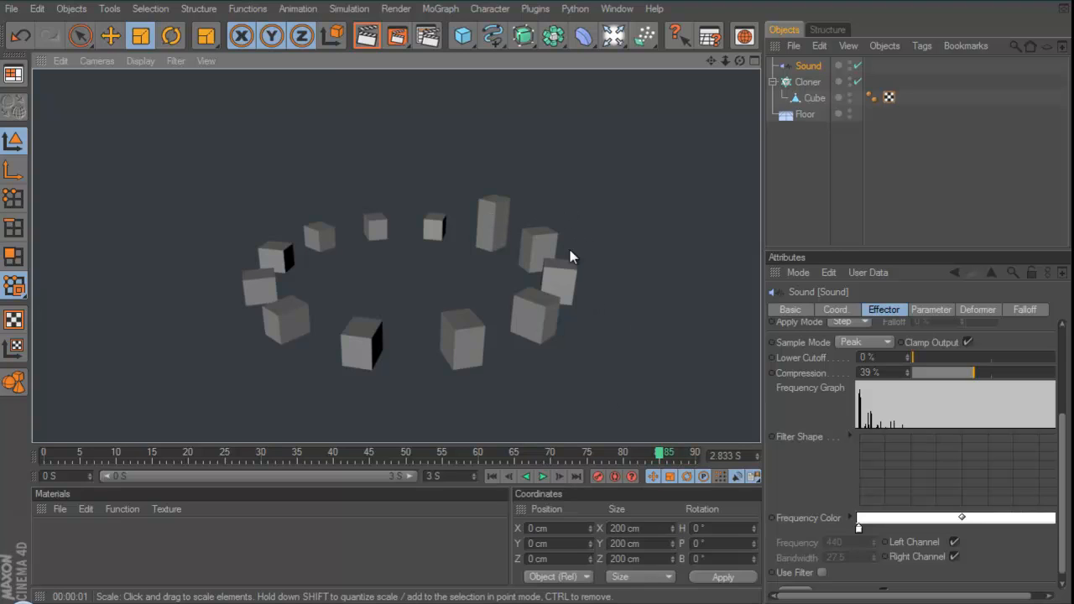
mouse_move(541, 312)
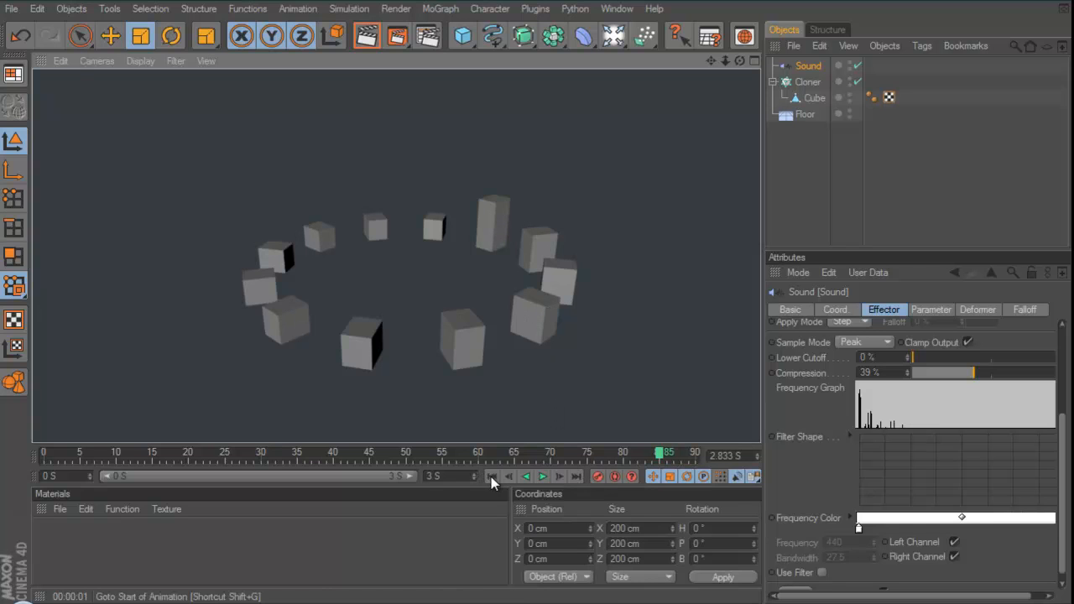
Rewind to the first frame and play back the sound-driven ring of cubes.
left_click(542, 476)
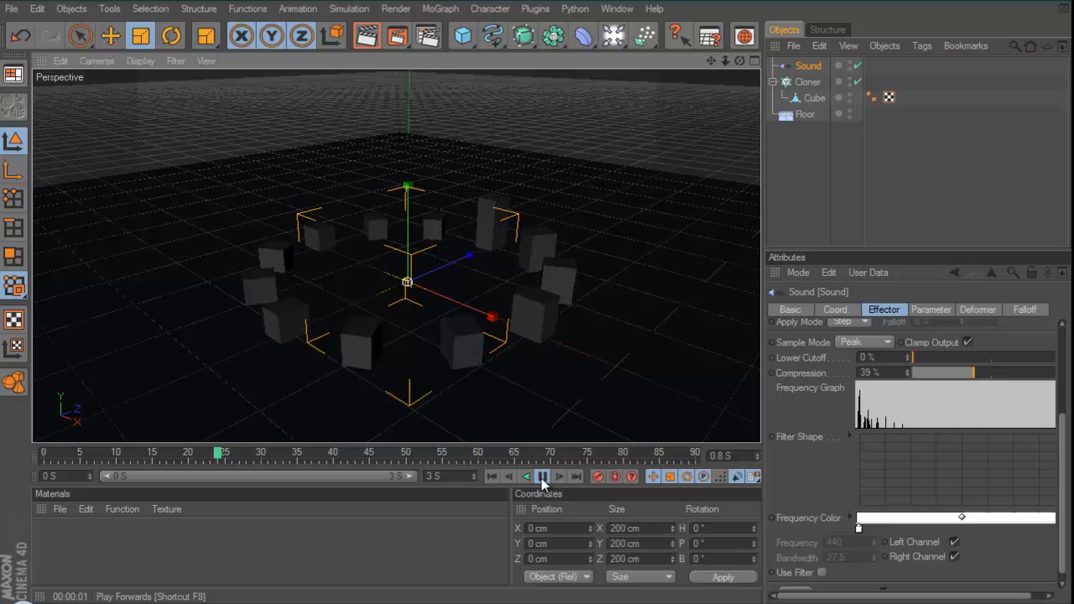
left_click(542, 476)
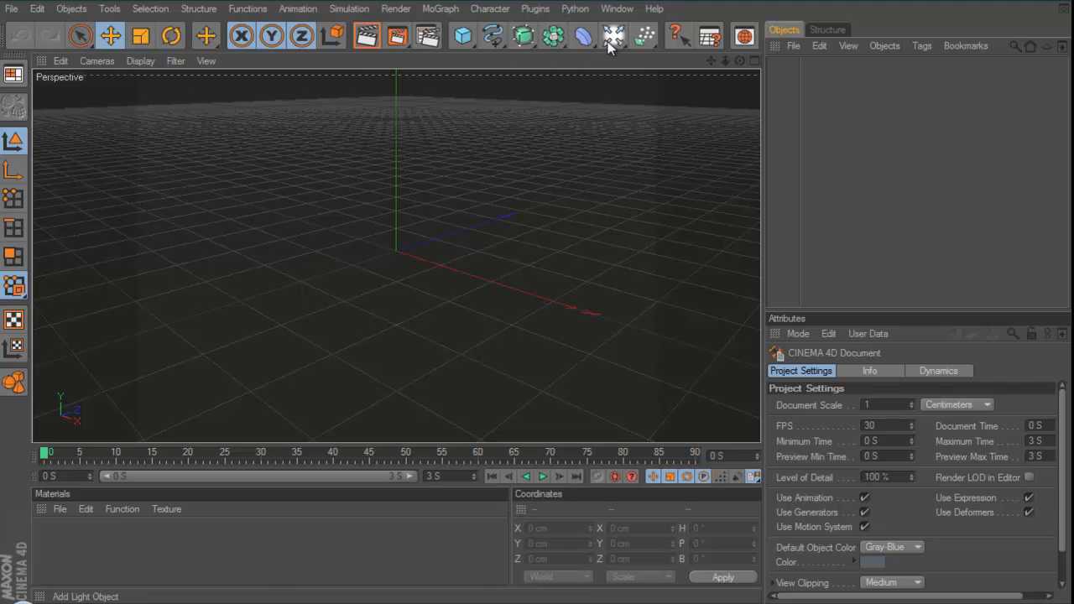
Add a Floor object from the Light/Environment palette to the new scene.
left_click(613, 36)
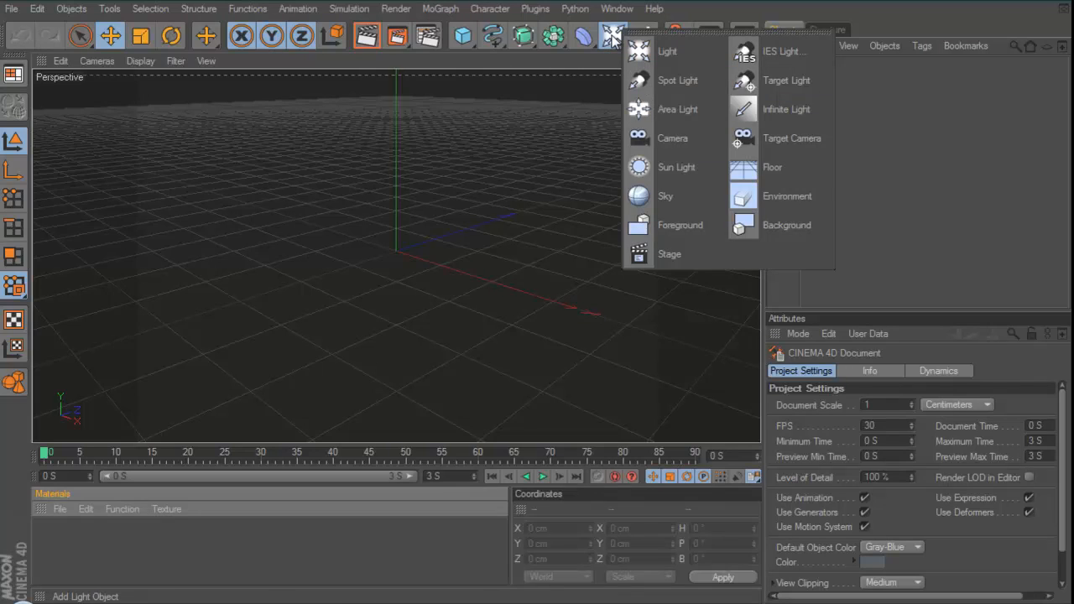
left_click(771, 167)
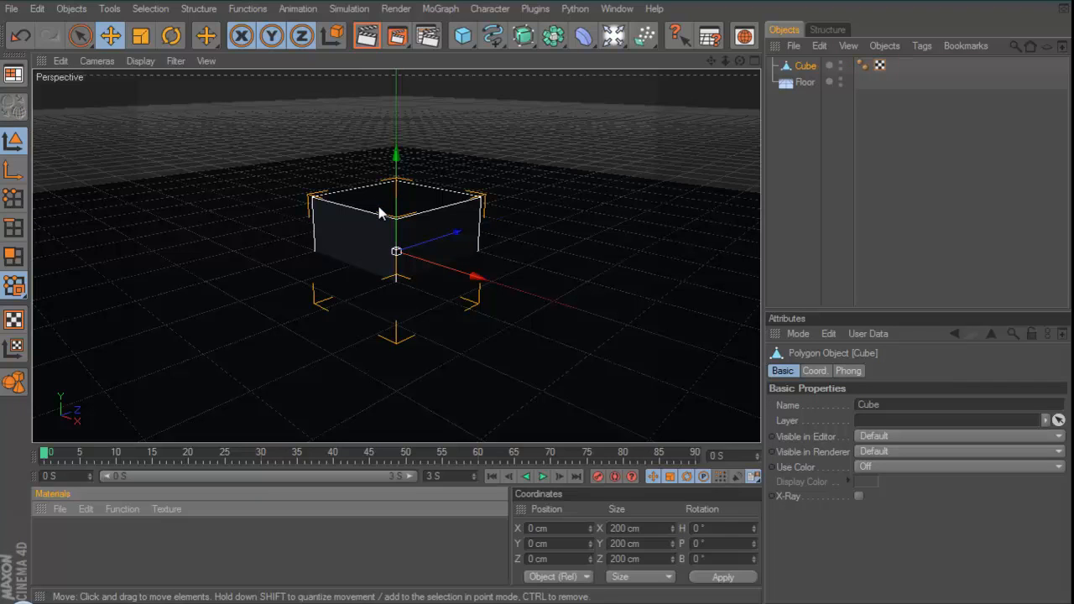
Scale the cube along X and Z into a pillar about 32 × 200 × 40 cm.
left_click(140, 35)
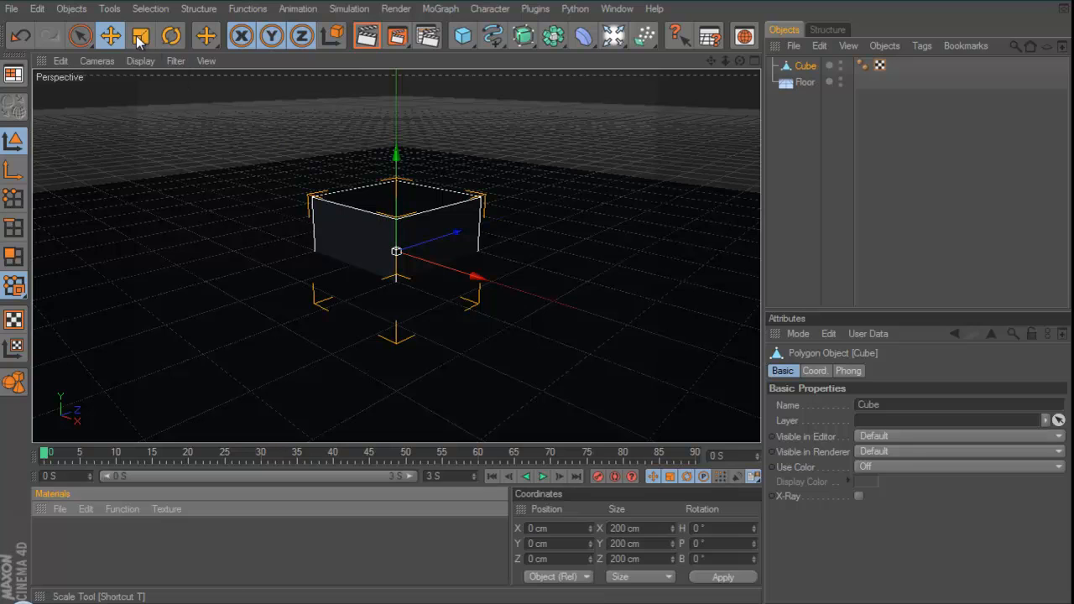
left_click(140, 36)
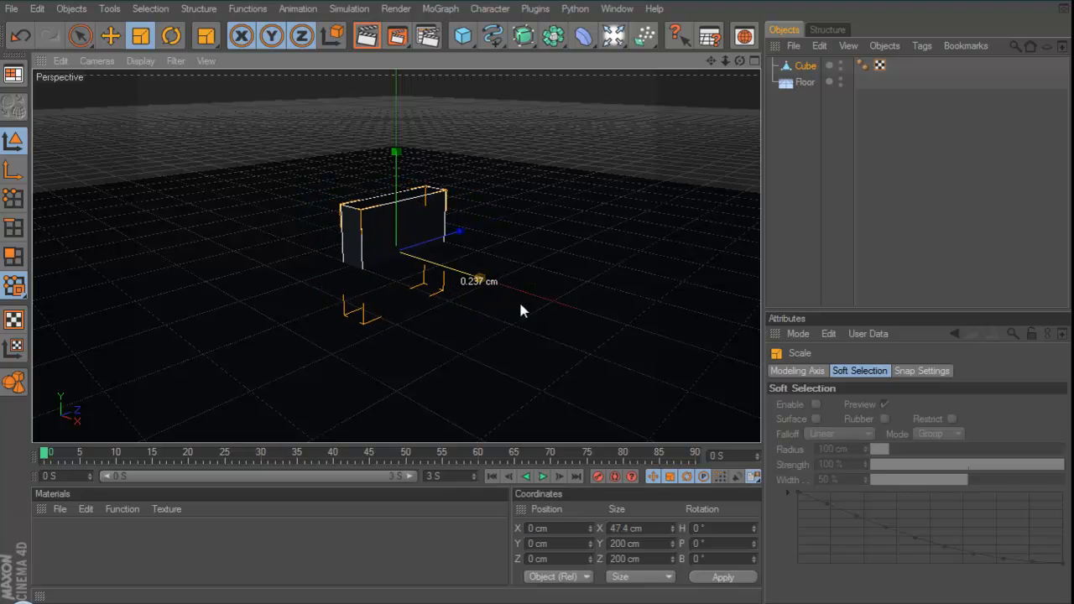
left_click_drag(458, 232, 478, 278)
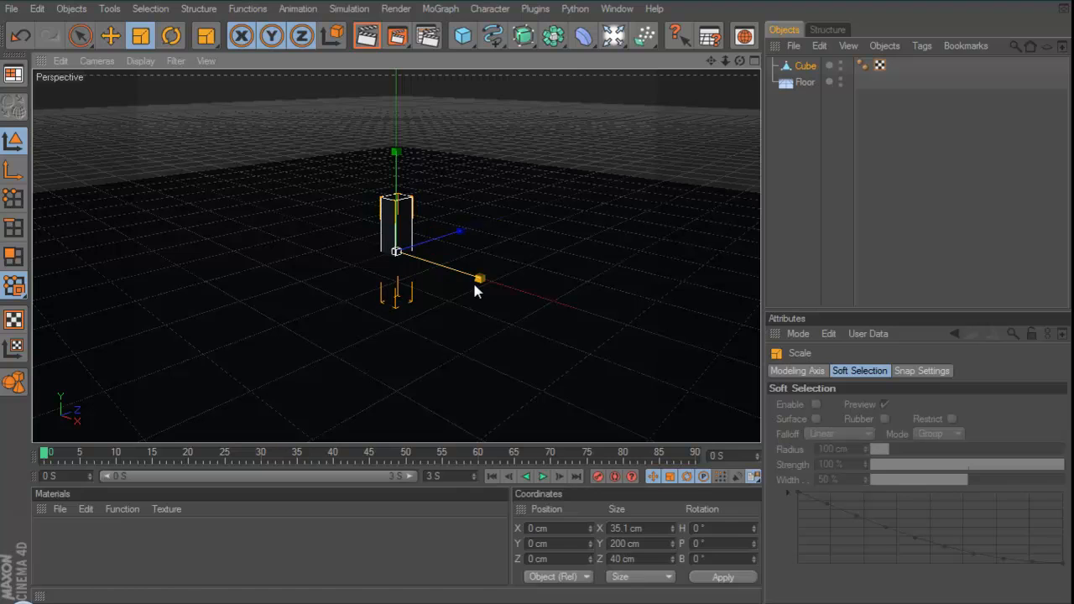
left_click_drag(478, 278, 501, 174)
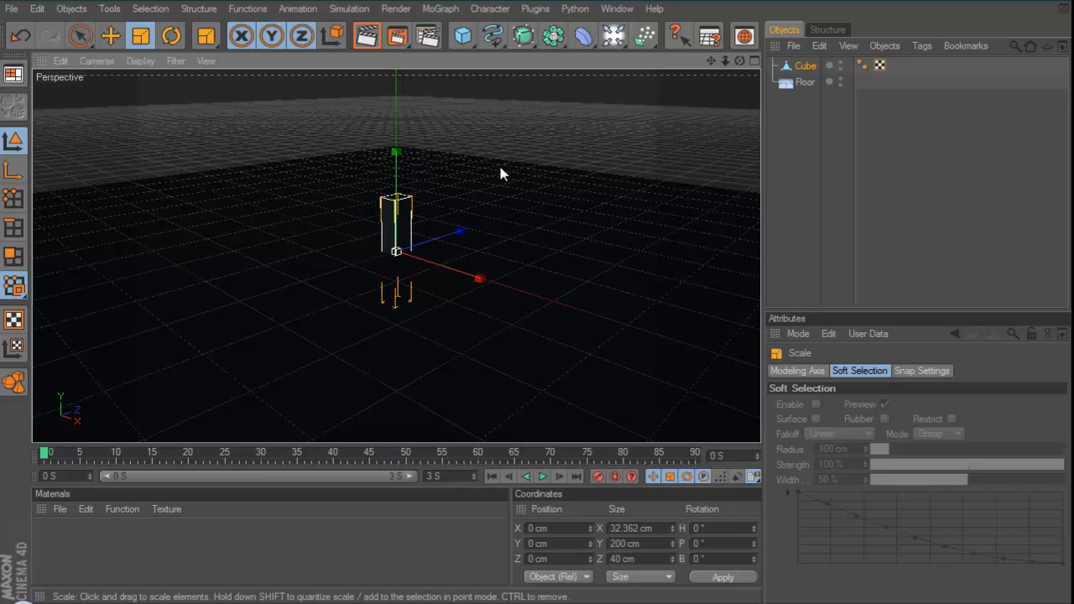
mouse_move(530, 184)
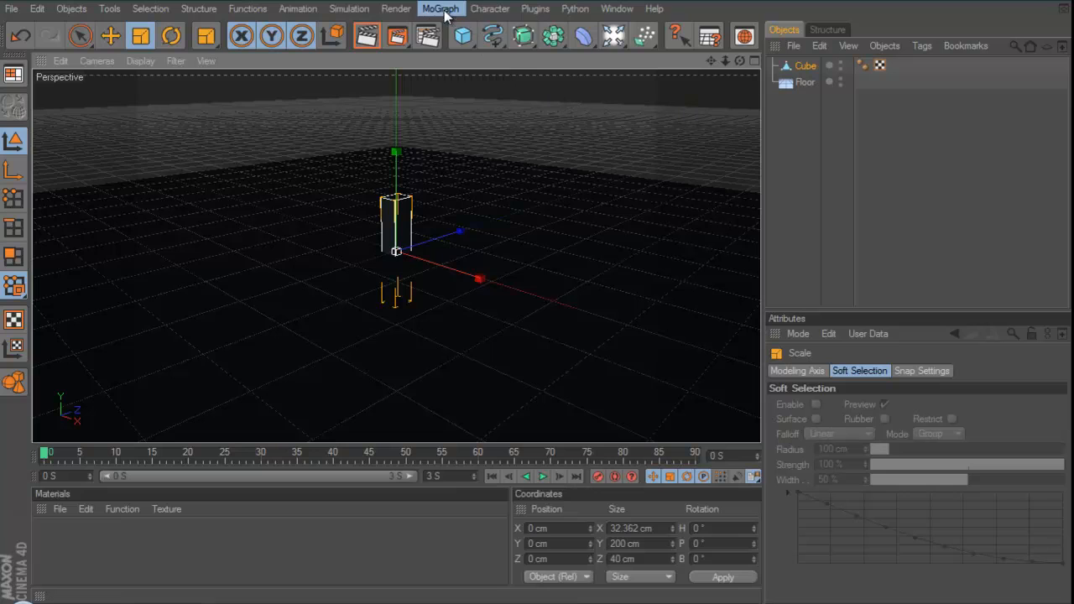
Add a MoGraph Cloner, nest the cube pillar inside it, and select the cloner.
left_click(441, 9)
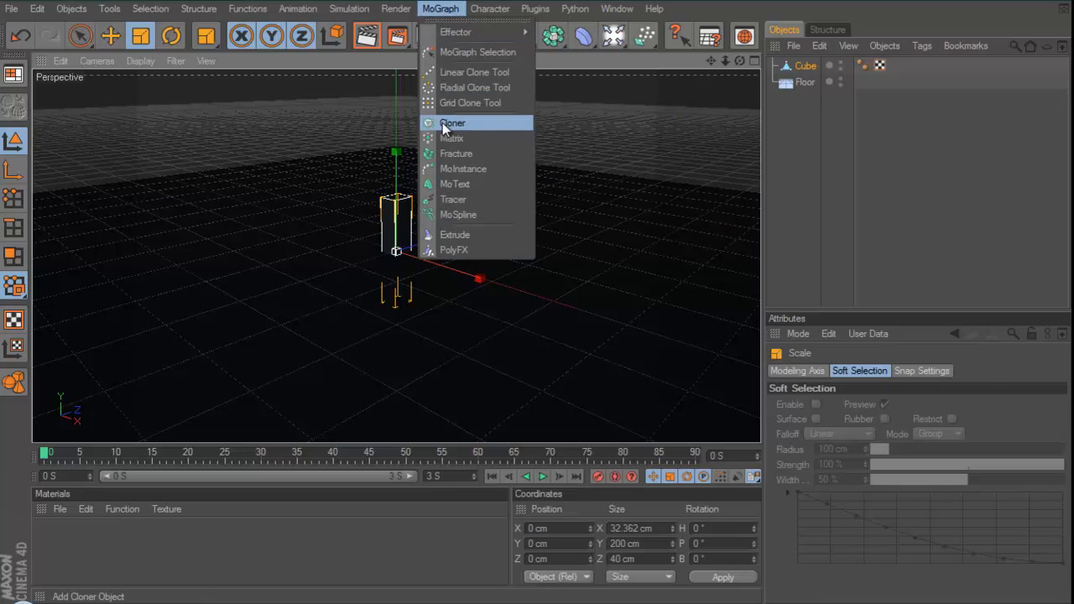
left_click(452, 122)
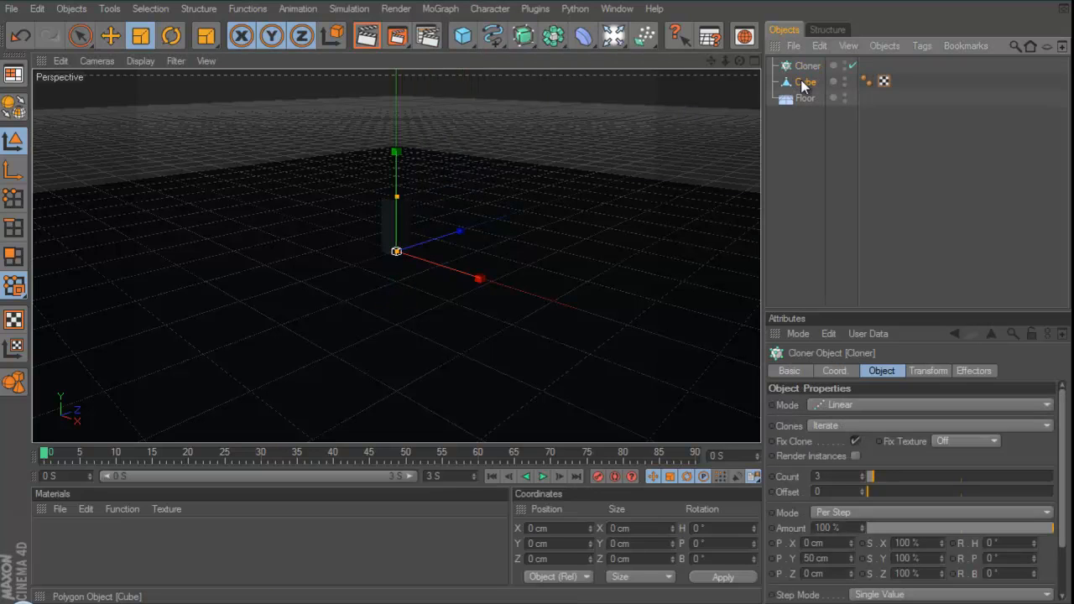
left_click(813, 81)
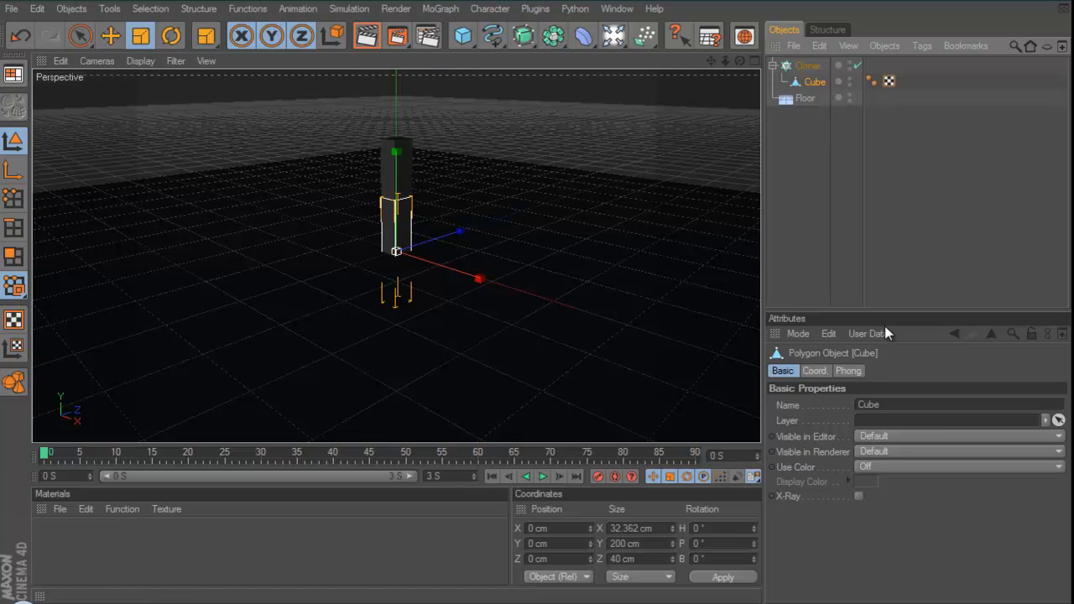
left_click(807, 65)
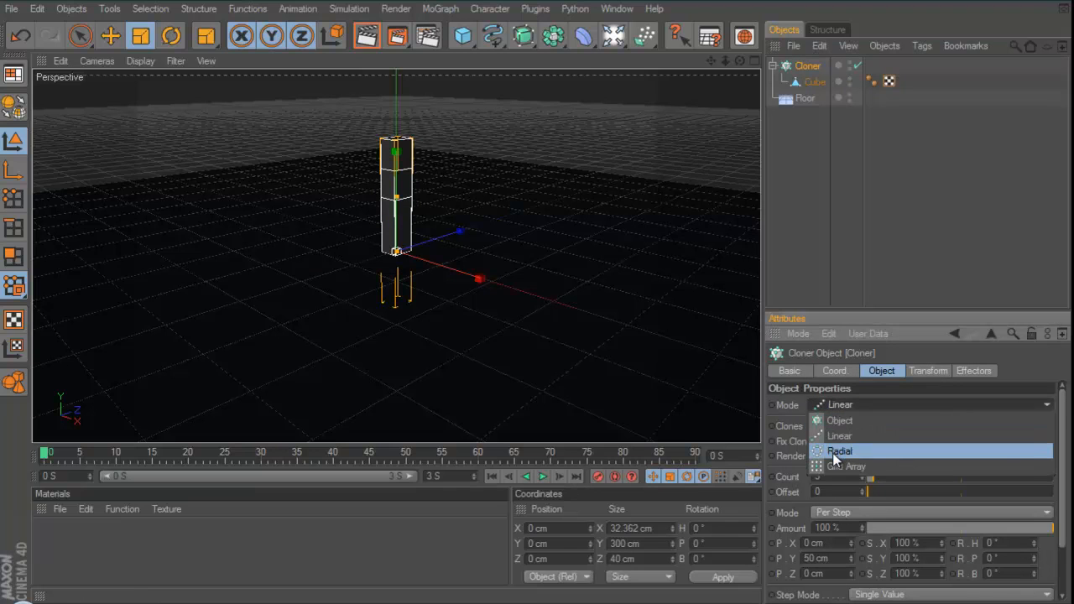
Set the cloner to Radial mode with 12 clones at a 201 cm radius.
left_click(839, 451)
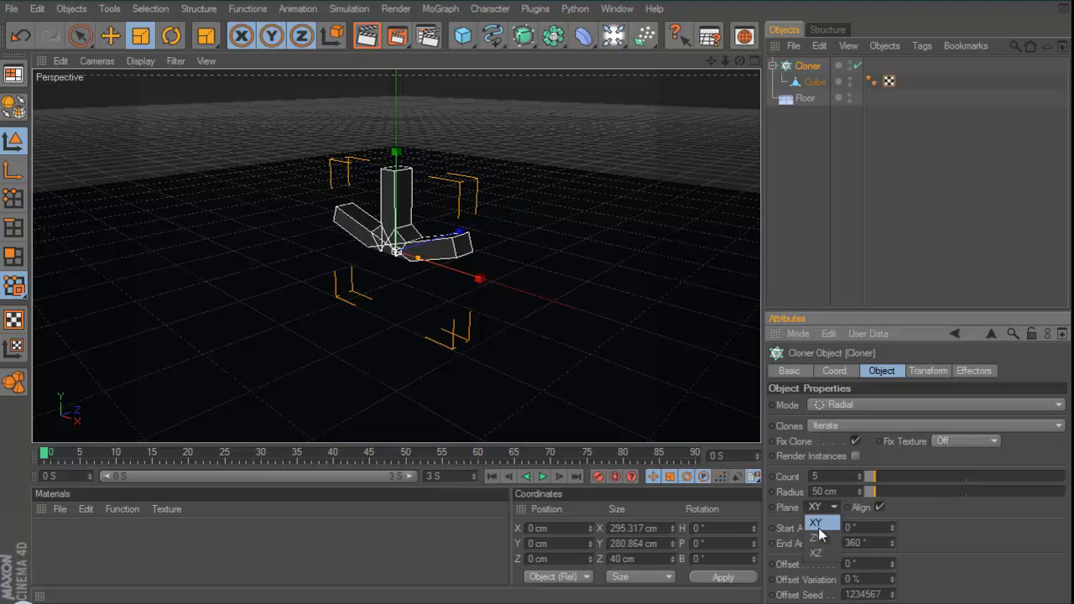
left_click(814, 553)
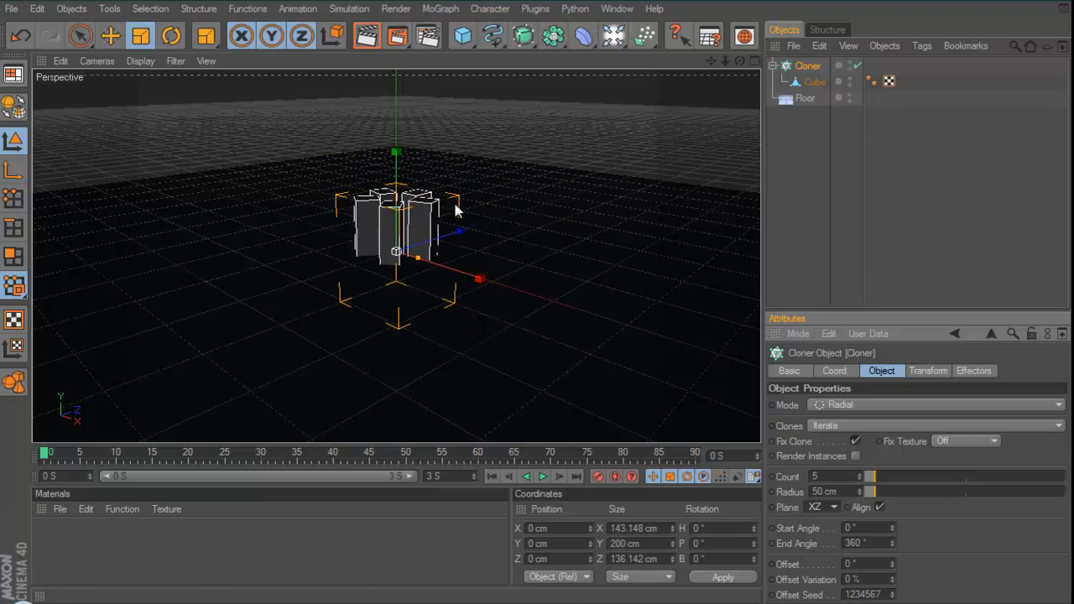
mouse_move(880, 491)
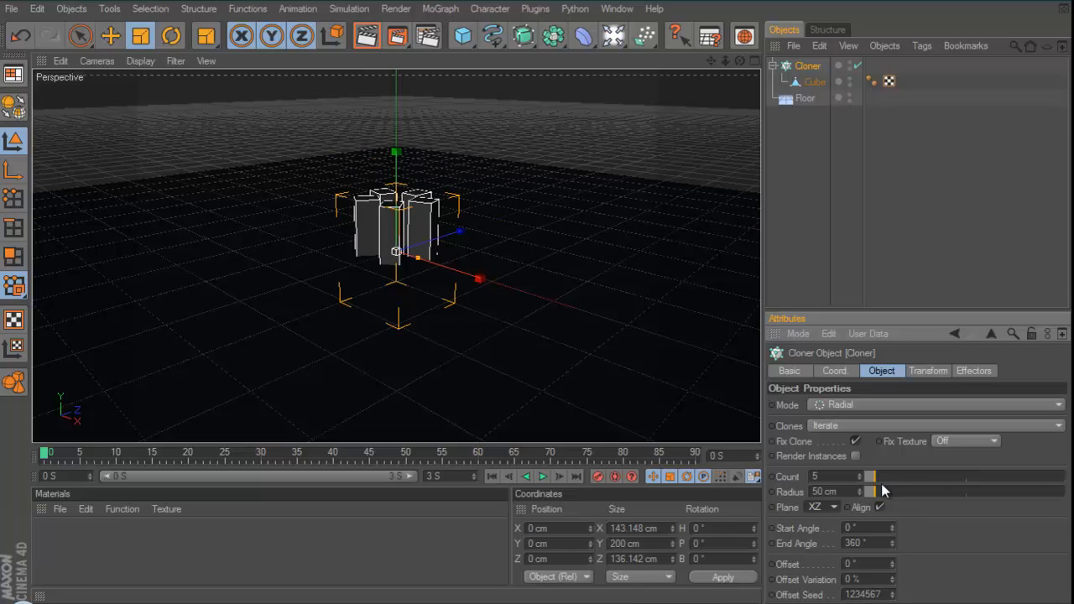
left_click_drag(872, 491, 905, 491)
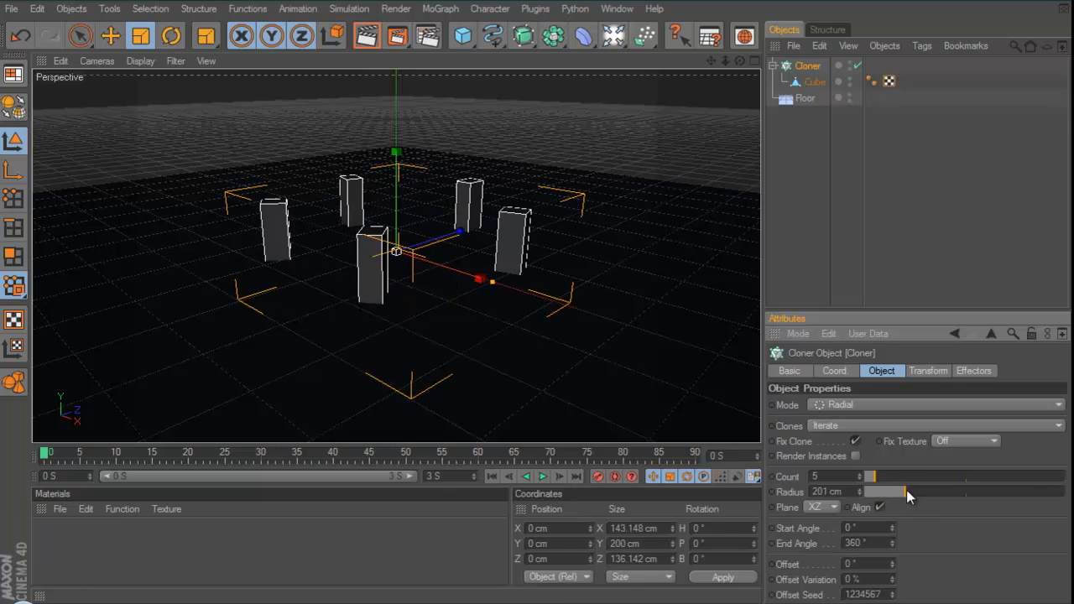
left_click_drag(873, 476, 889, 476)
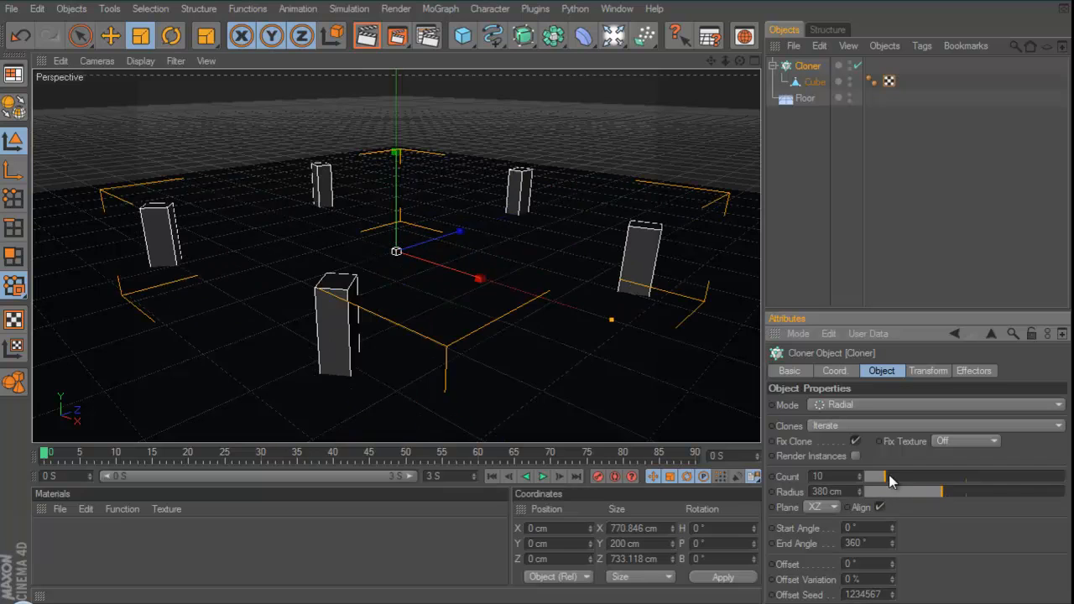
left_click_drag(889, 491, 934, 492)
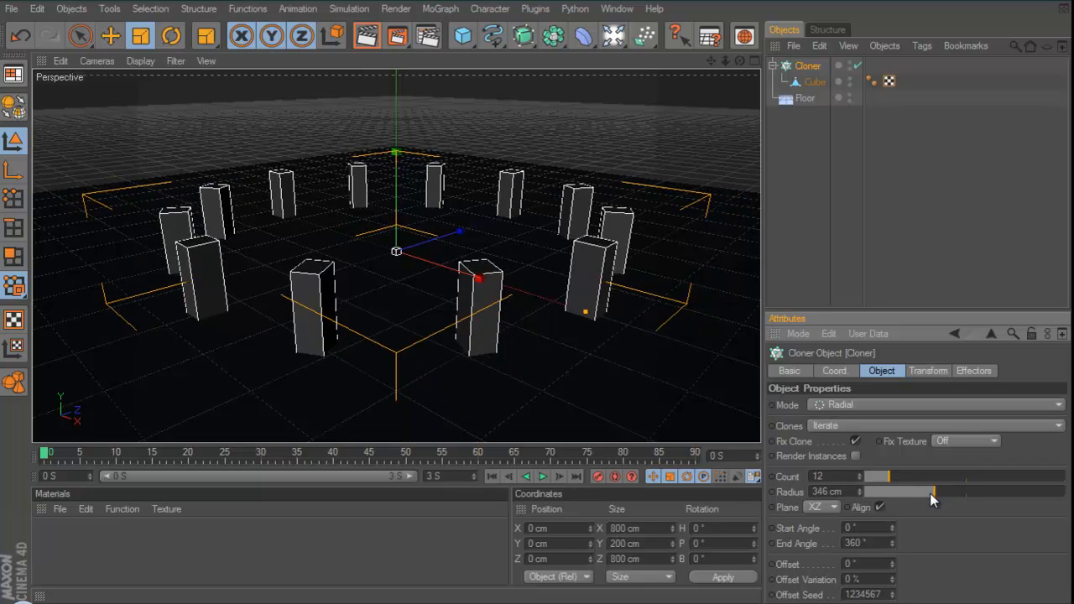
left_click_drag(931, 492, 906, 491)
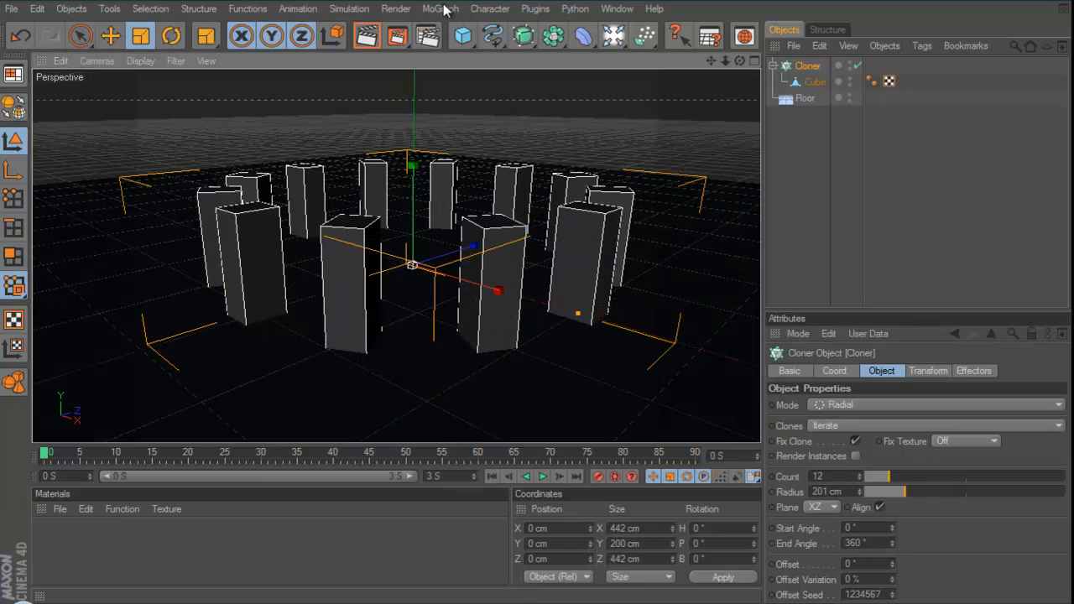
Add a Sound effector to the cloner, play with audio enabled, then rewind.
left_click(440, 9)
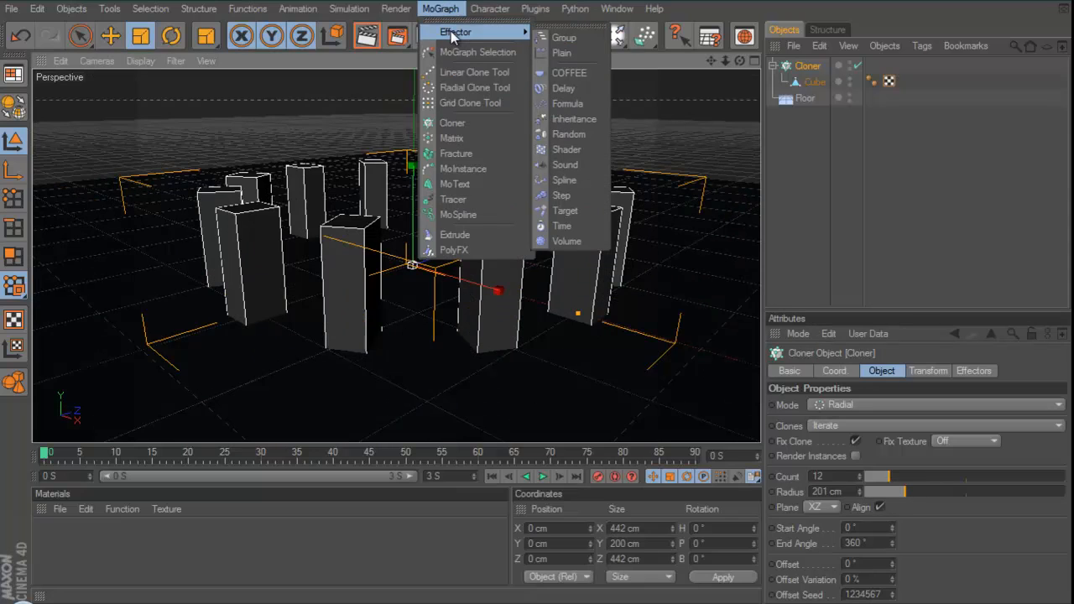
mouse_move(566, 149)
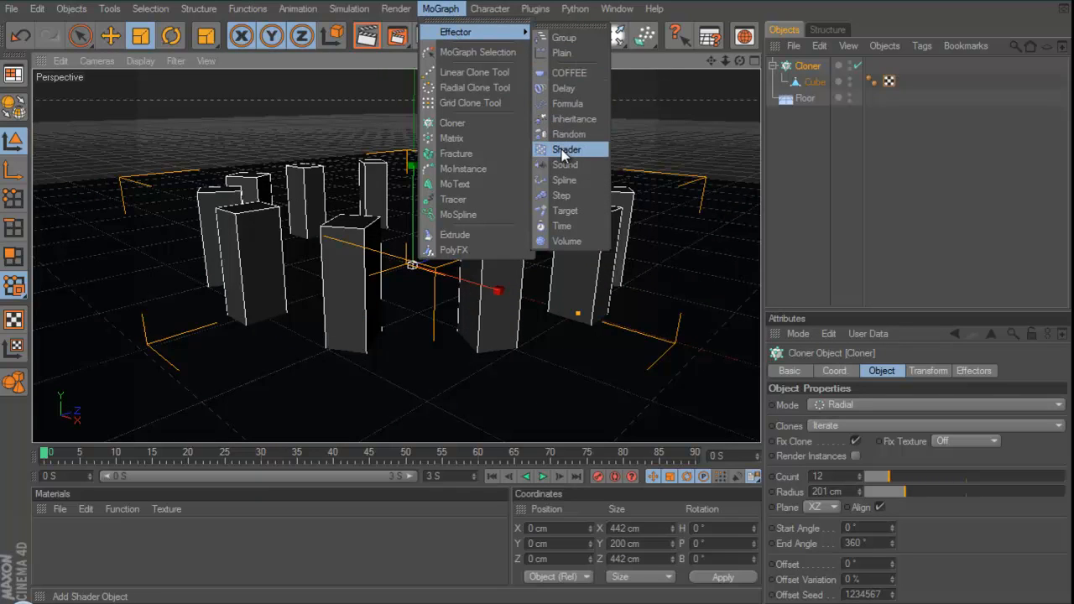
left_click(565, 165)
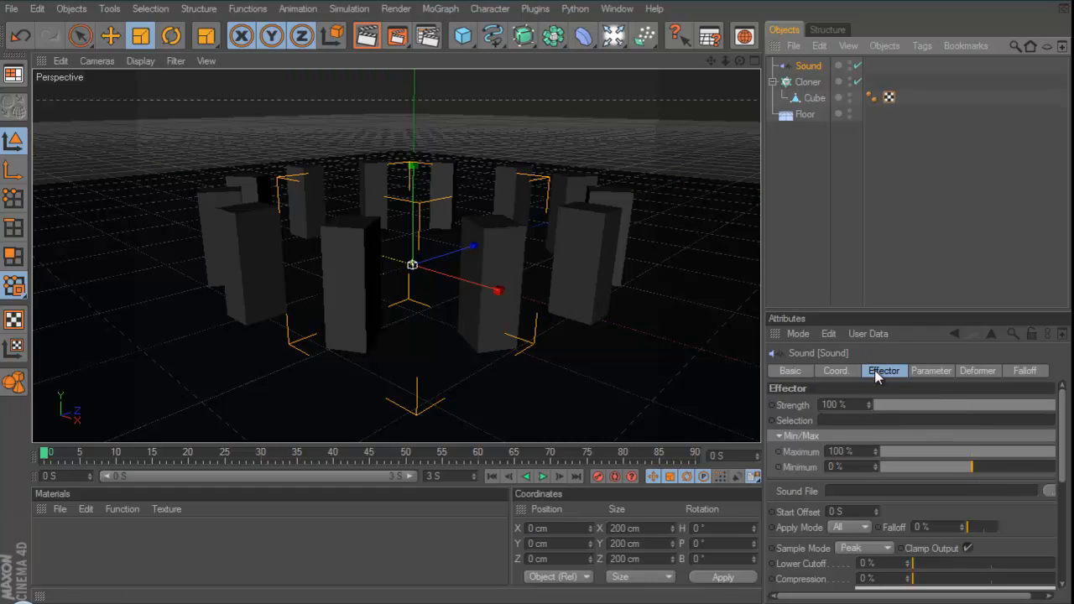
mouse_move(1034, 513)
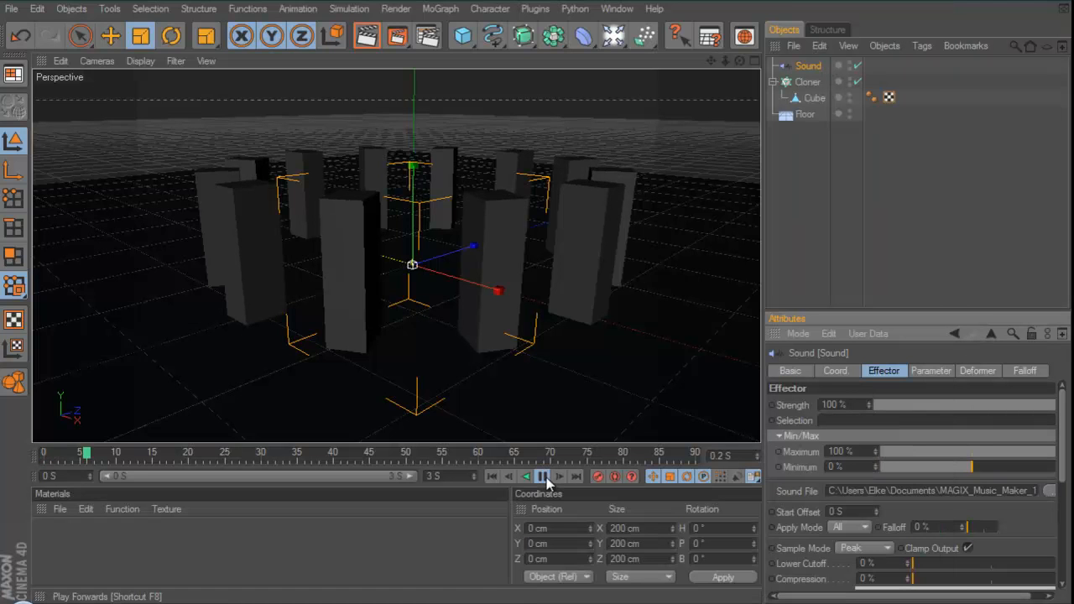
left_click(543, 476)
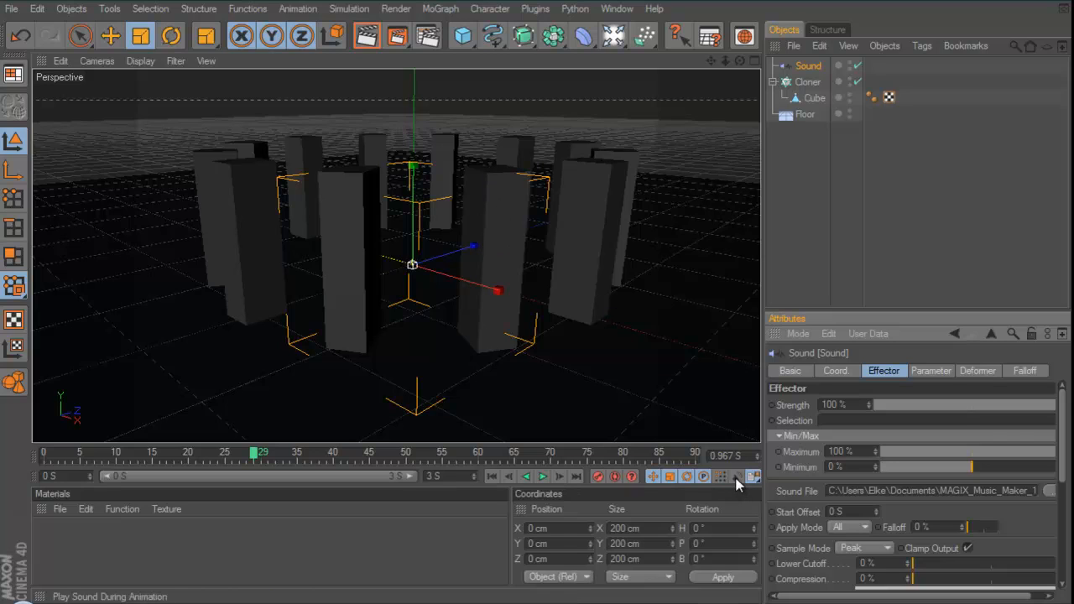
left_click(492, 475)
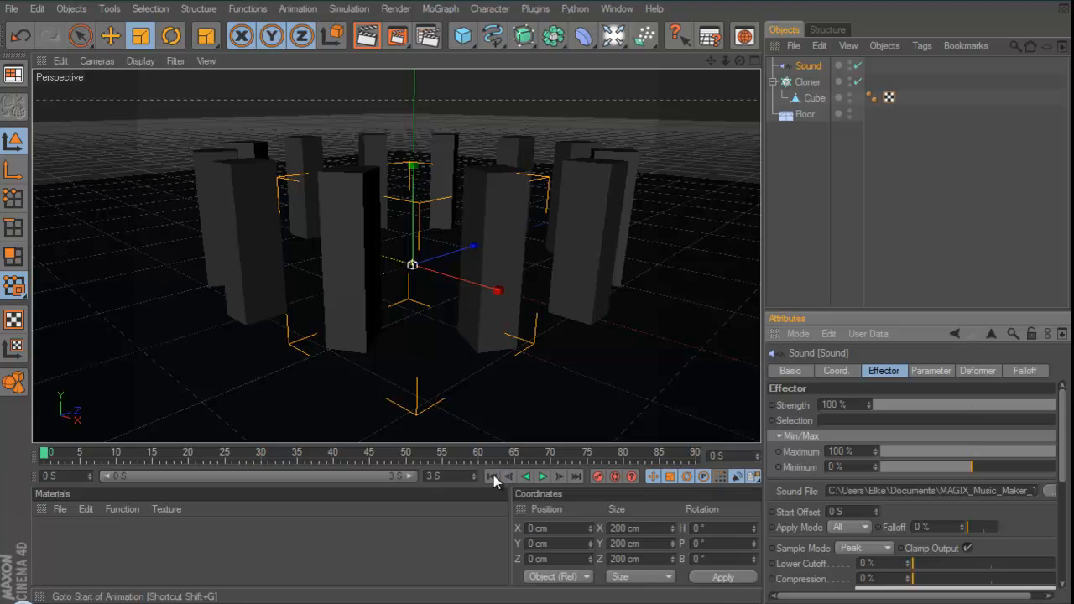
left_click(542, 476)
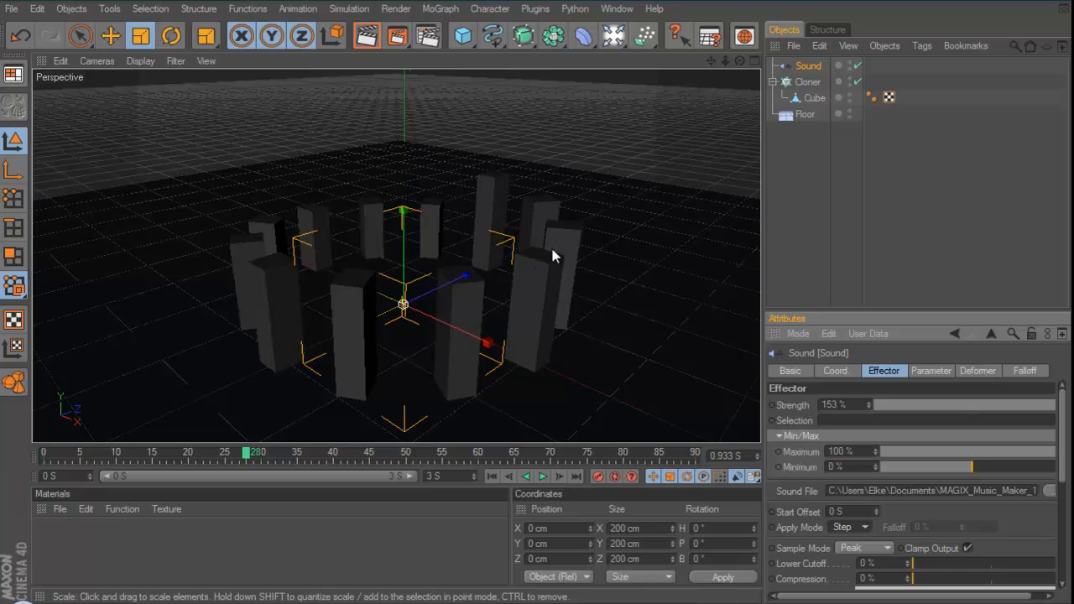
mouse_move(482, 162)
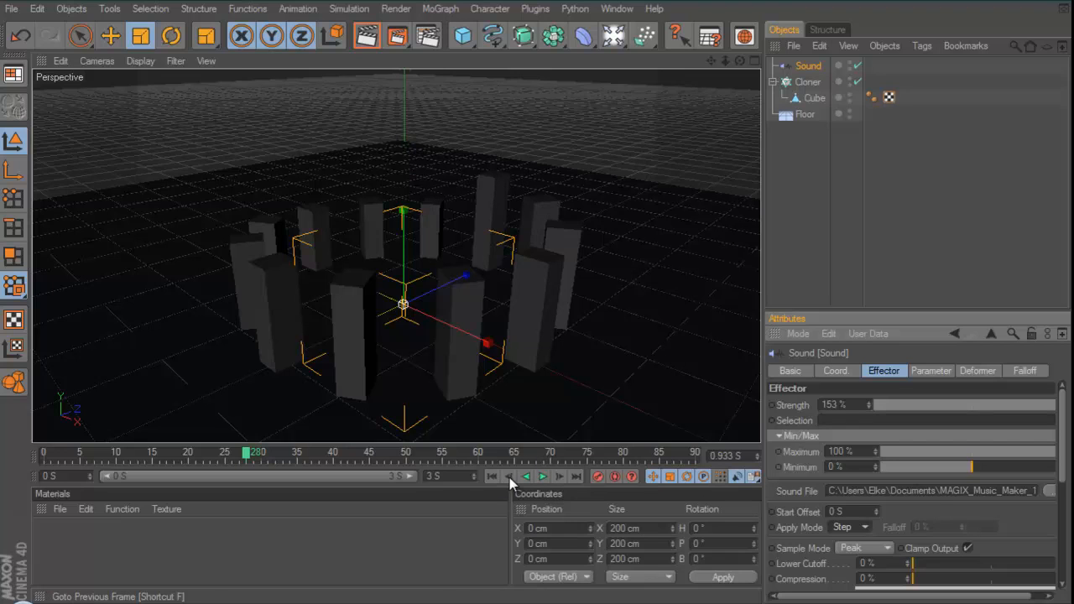
Raise the Sound effector compression to 39% and replay the animation until stopped.
left_click(541, 477)
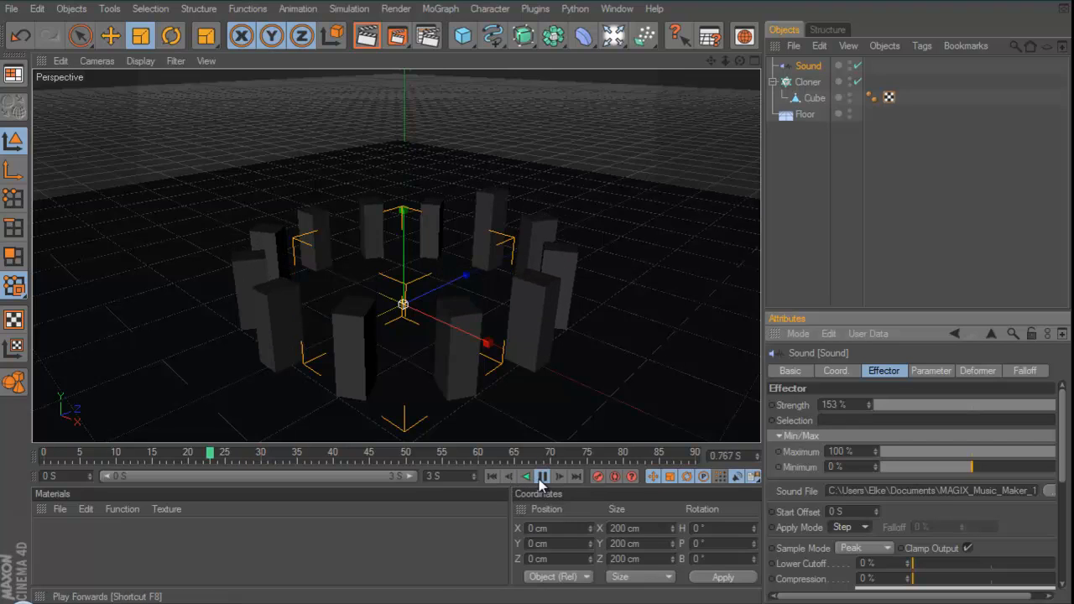
left_click(542, 475)
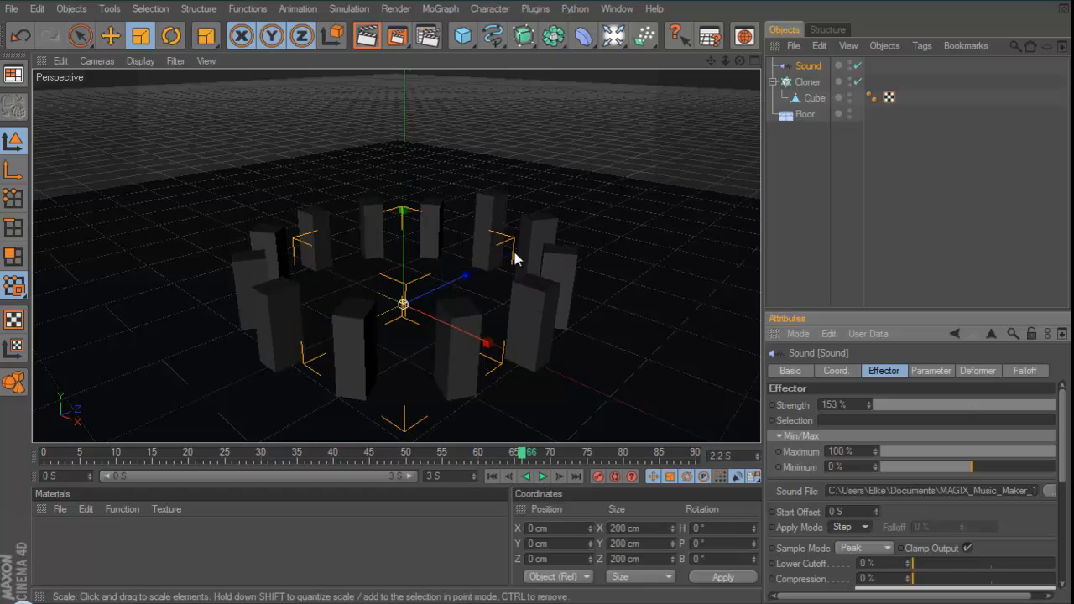
left_click(542, 476)
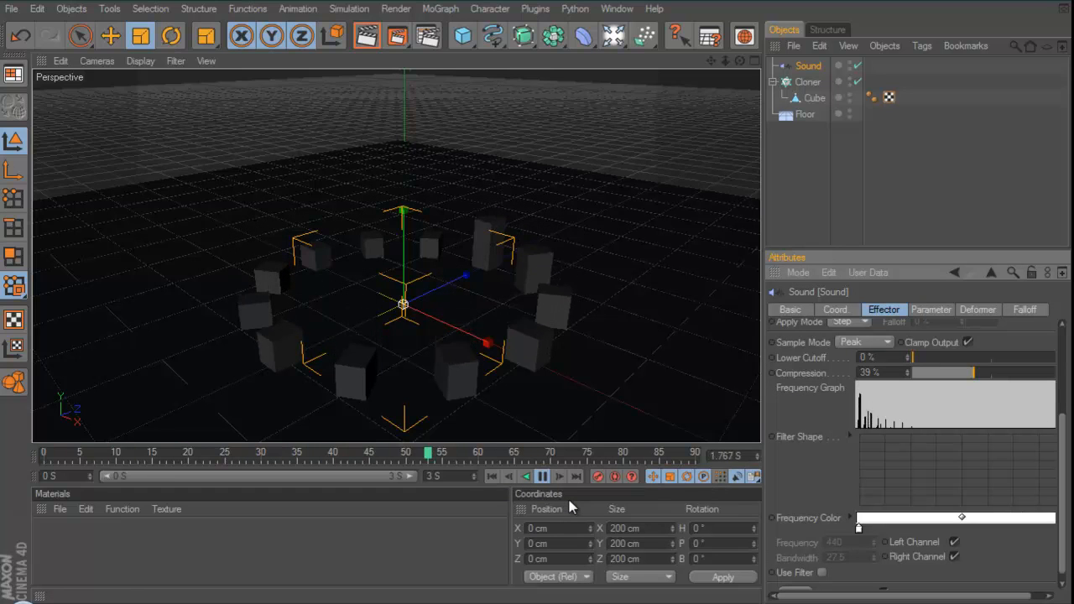
left_click(542, 475)
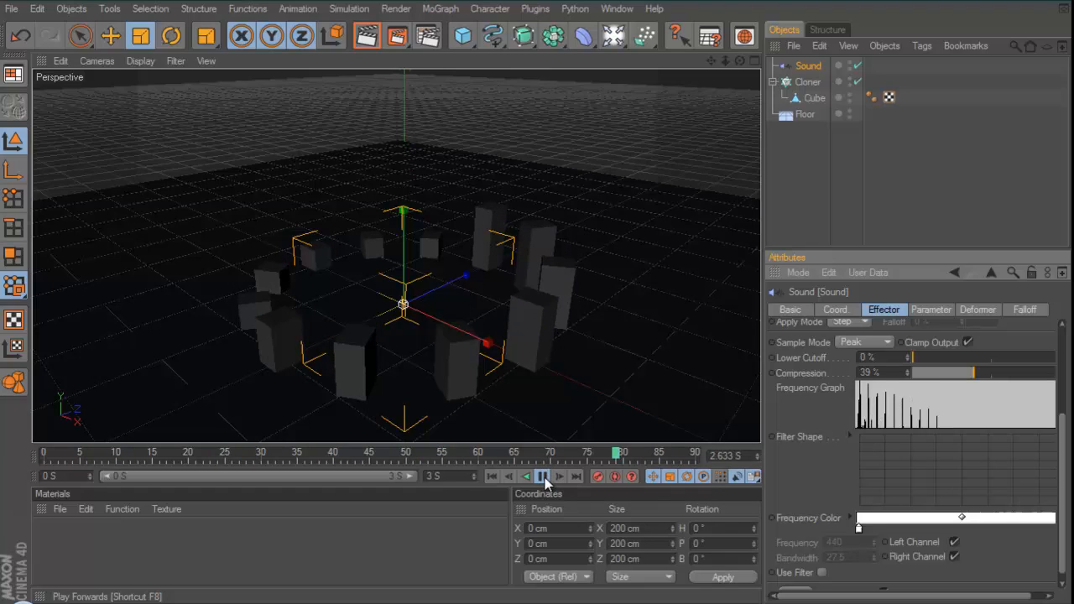
left_click(542, 476)
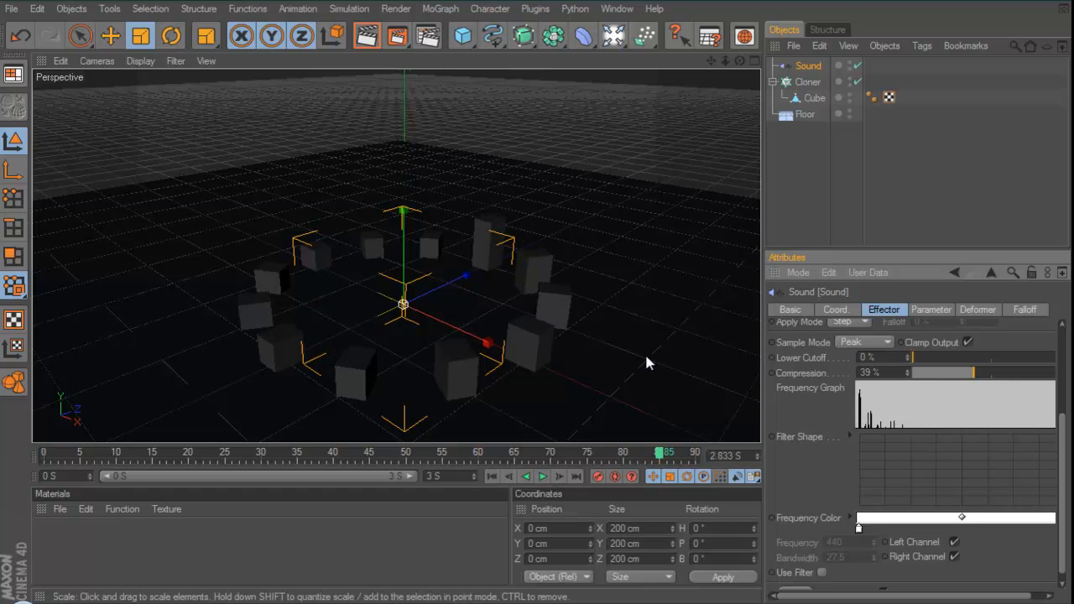